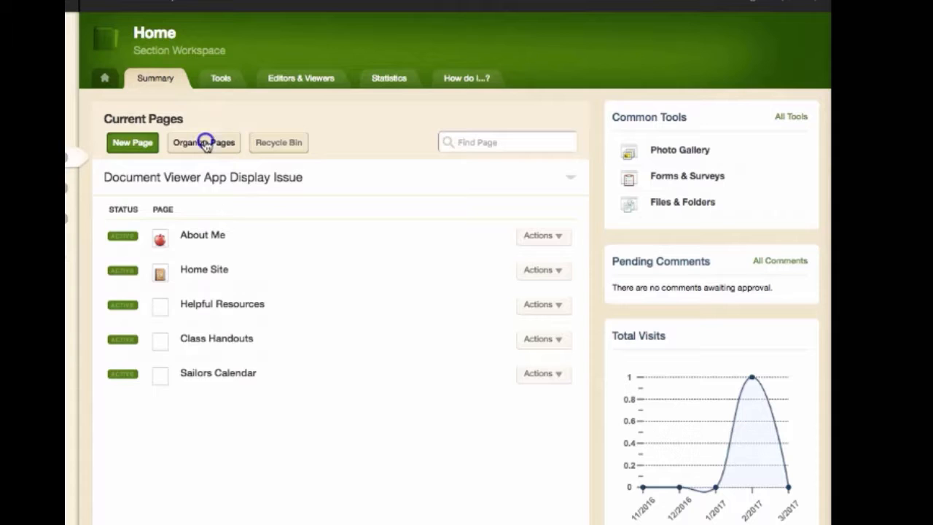
Step: Switch to the Organize Pages screen listing the section's five pages in current order
{"action": "left_click", "coordinate": [204, 142]}
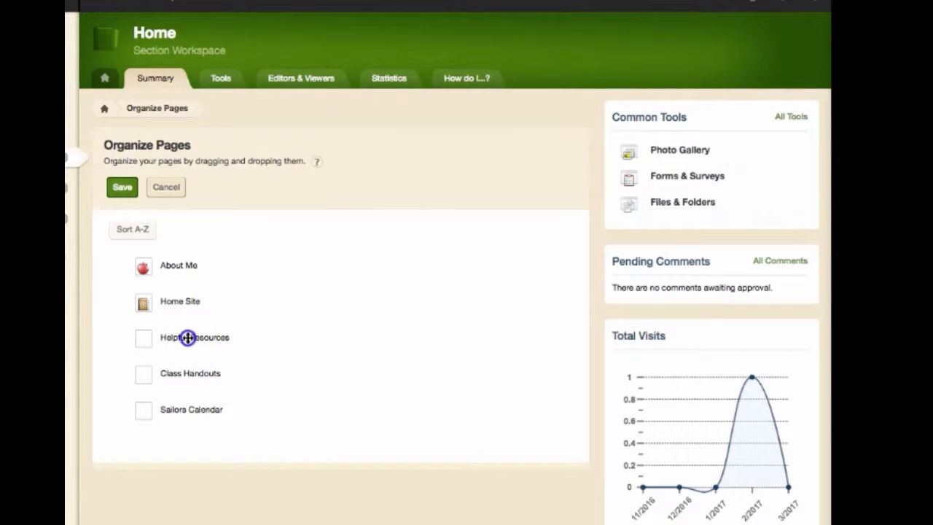
Step: Move Helpful Resources below Class Handouts and indent it as its child page
{"action": "left_click_drag", "start_coordinate": [188, 337], "coordinate": [190, 359]}
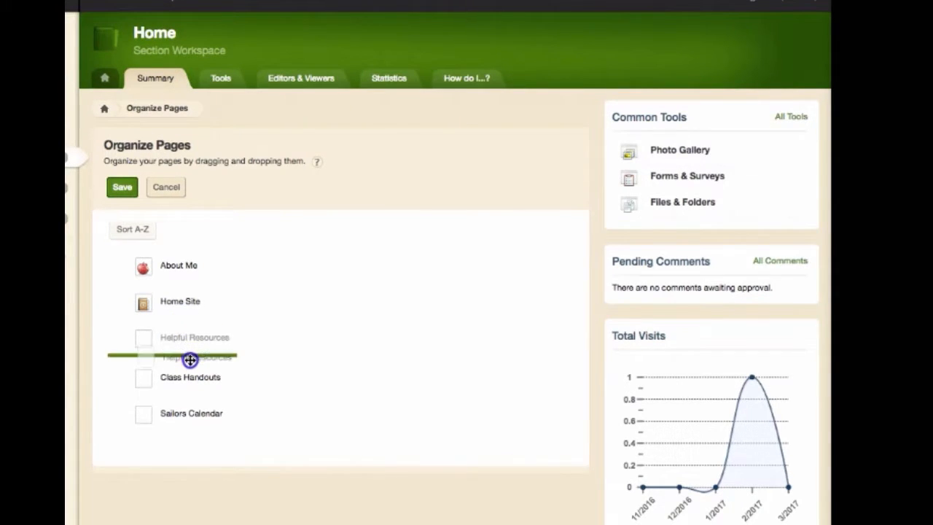
{"action": "left_click_drag", "start_coordinate": [190, 358], "coordinate": [189, 372]}
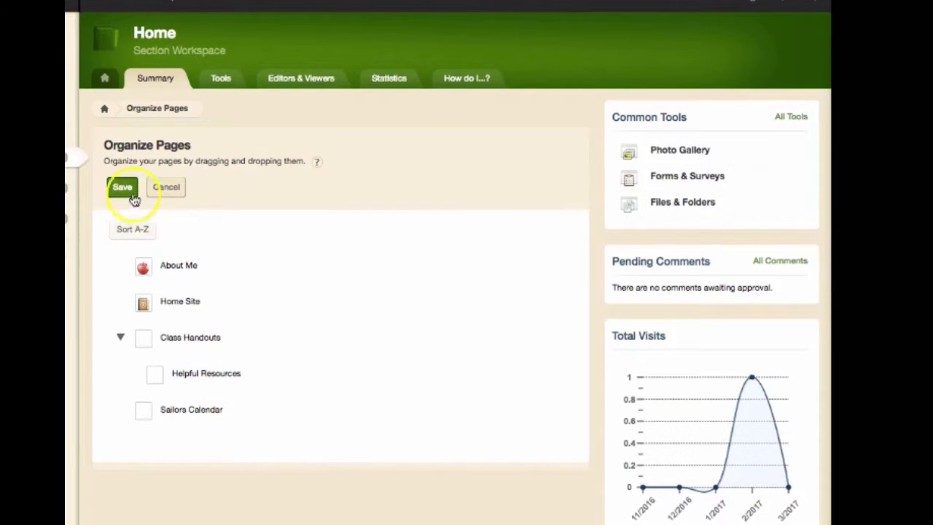
Step: Save the page arrangement and view the live site showing Class Handouts as expandable
{"action": "left_click", "coordinate": [123, 186]}
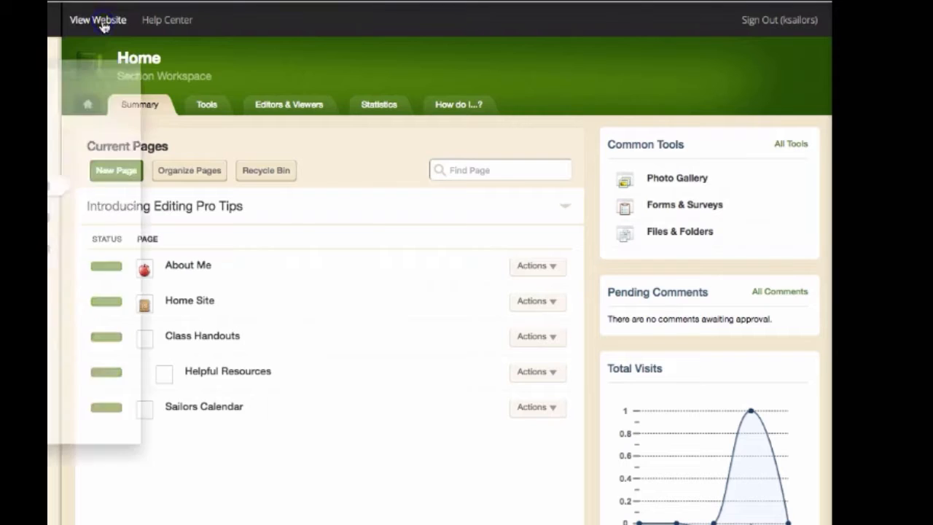
{"action": "left_click", "coordinate": [97, 19]}
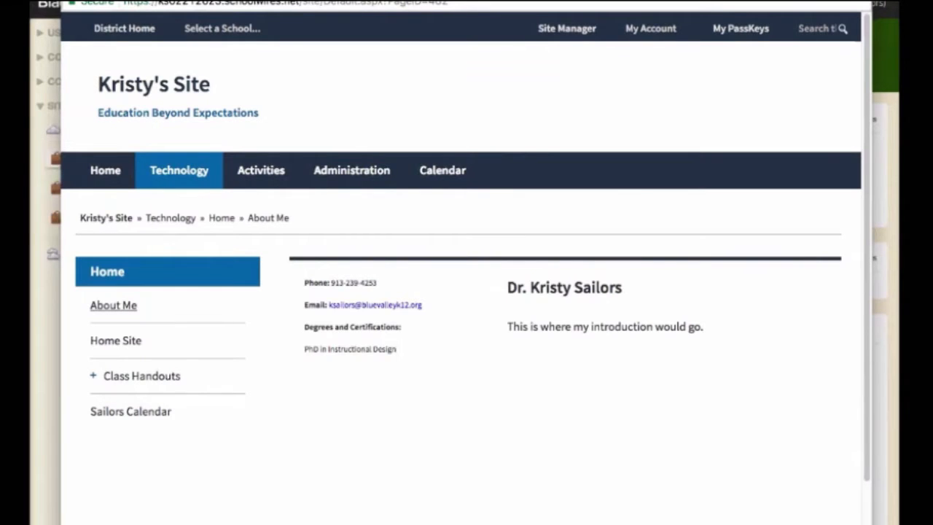